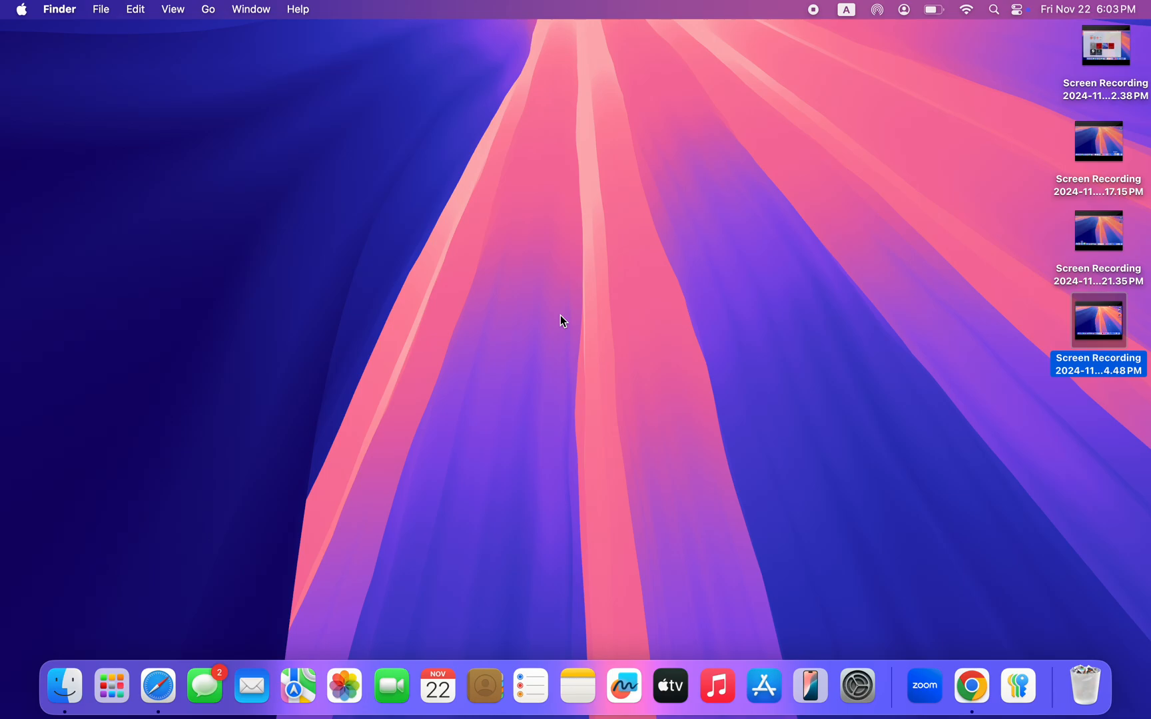
pyautogui.moveTo(804, 390)
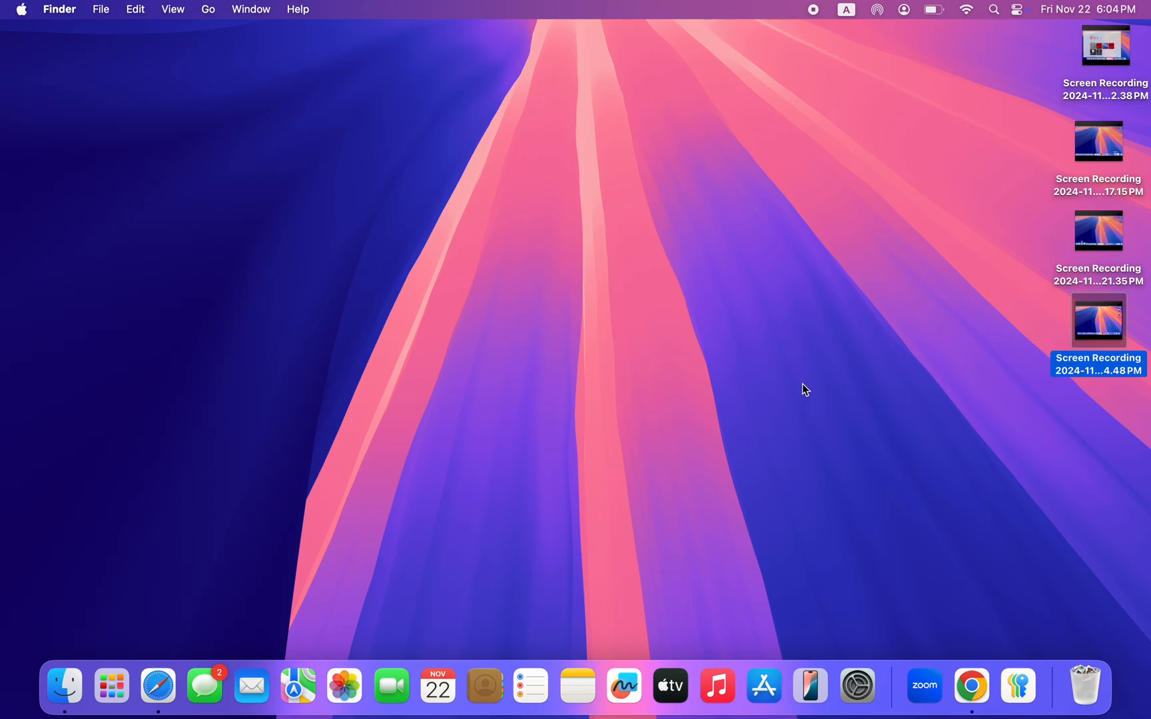
pyautogui.moveTo(793, 467)
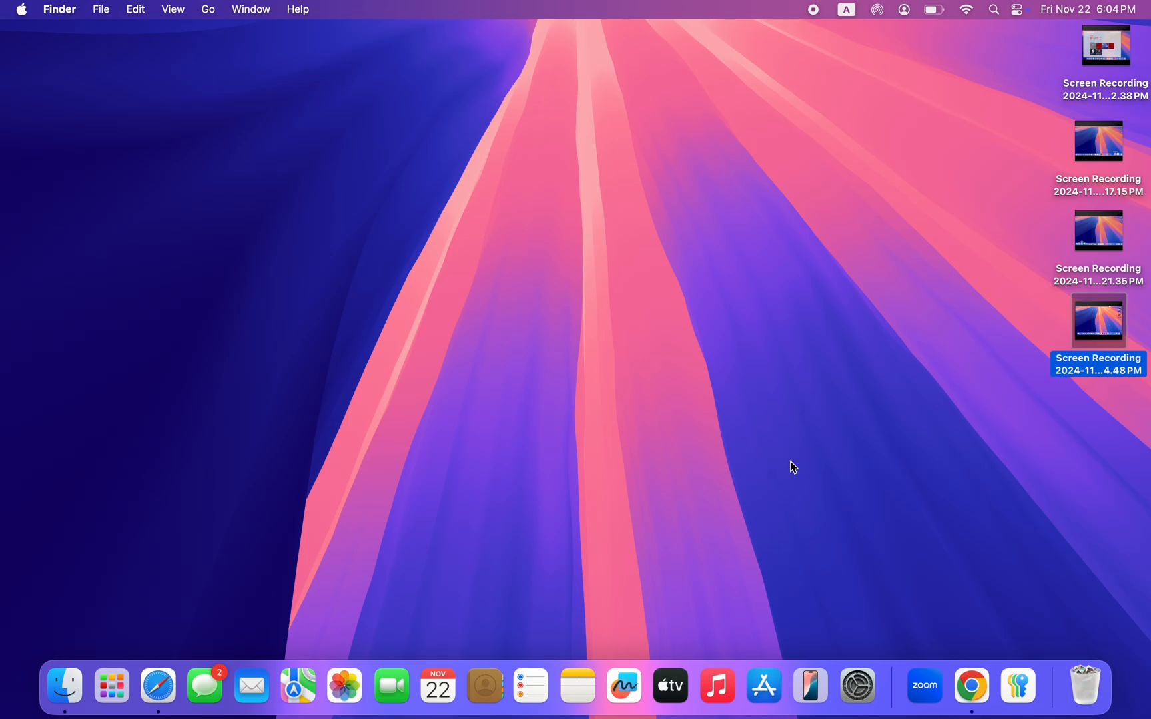
pyautogui.moveTo(798, 388)
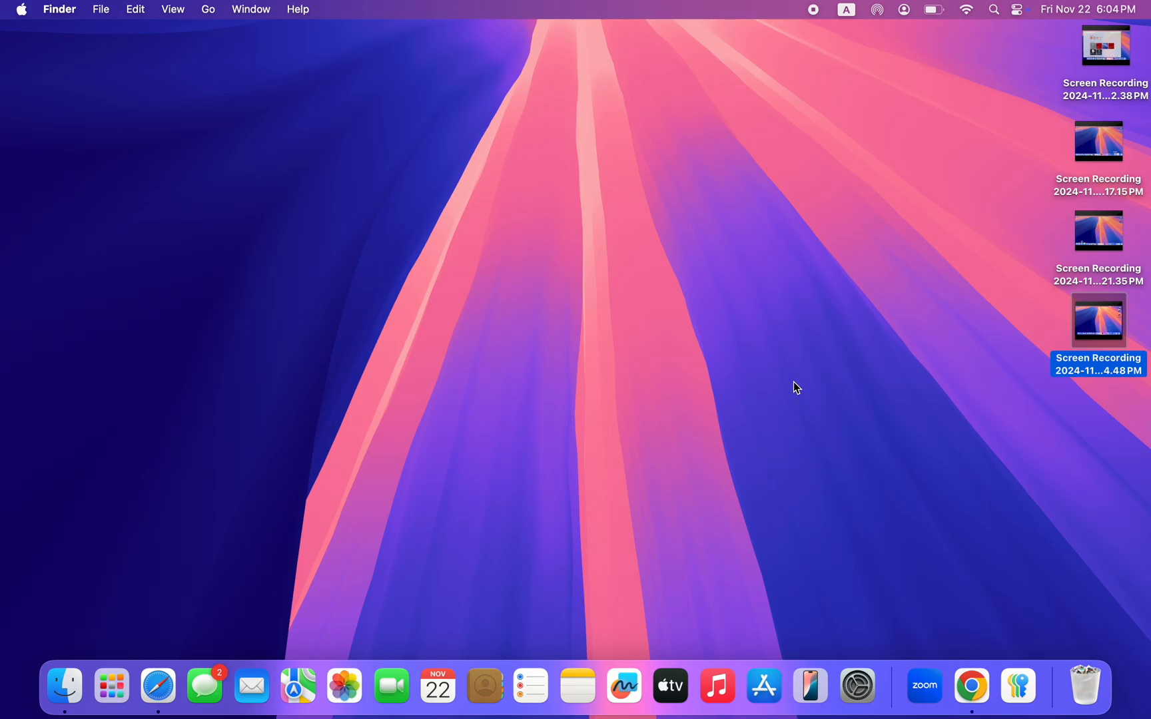
pyautogui.moveTo(977, 675)
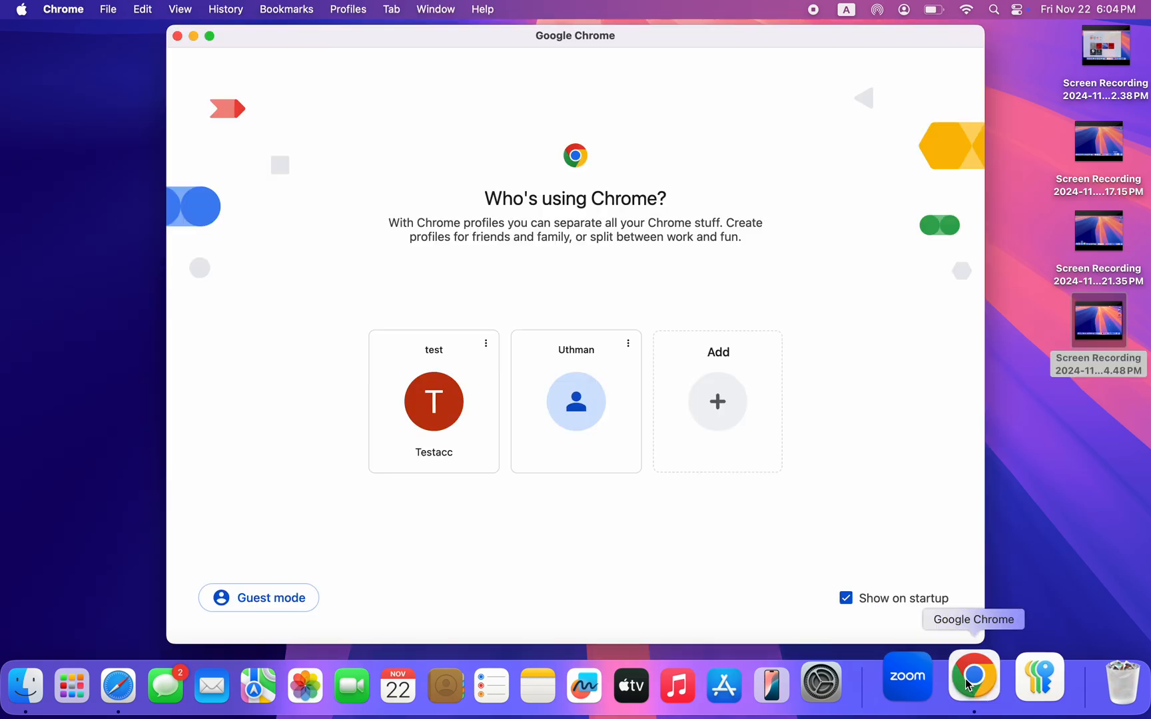
# - Continue with the test profile and launch Google Drive from the Google apps grid
pyautogui.click(433, 402)
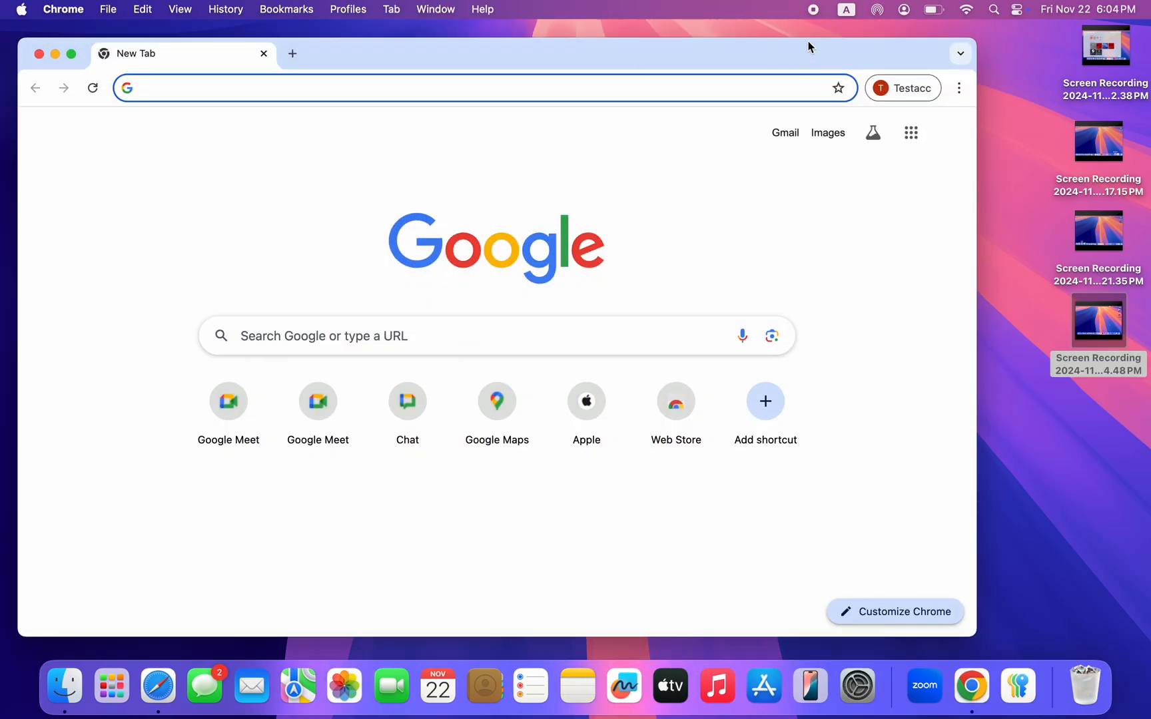
pyautogui.moveTo(912, 133)
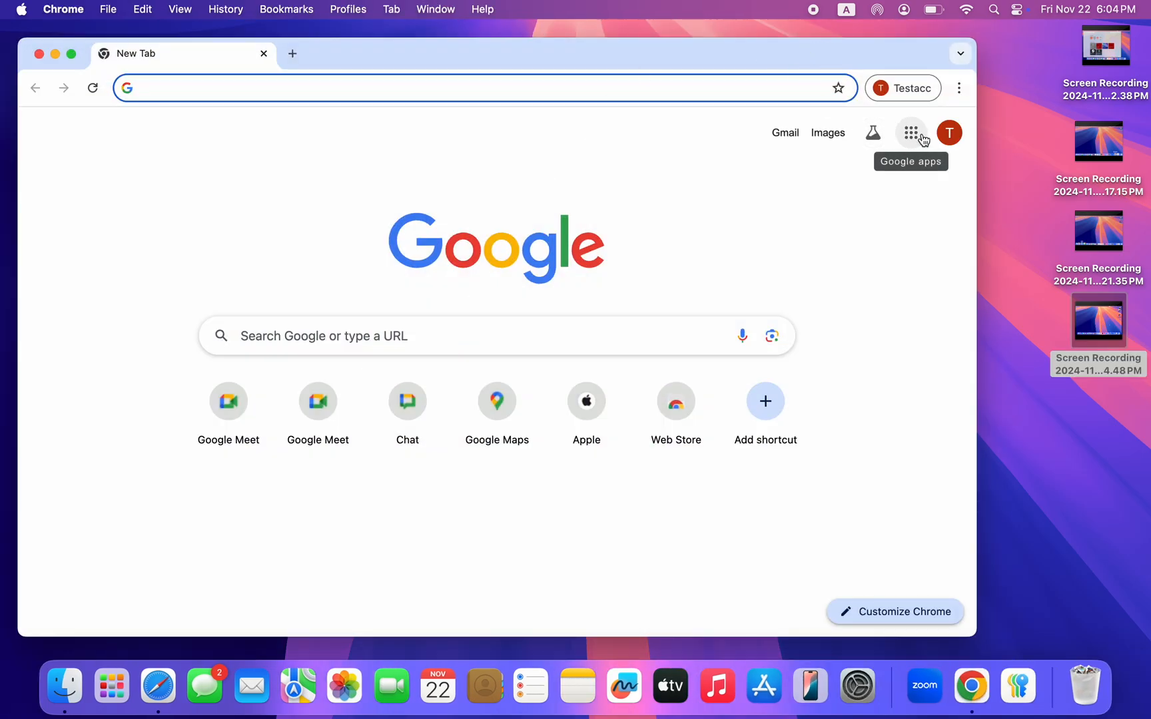
pyautogui.click(911, 132)
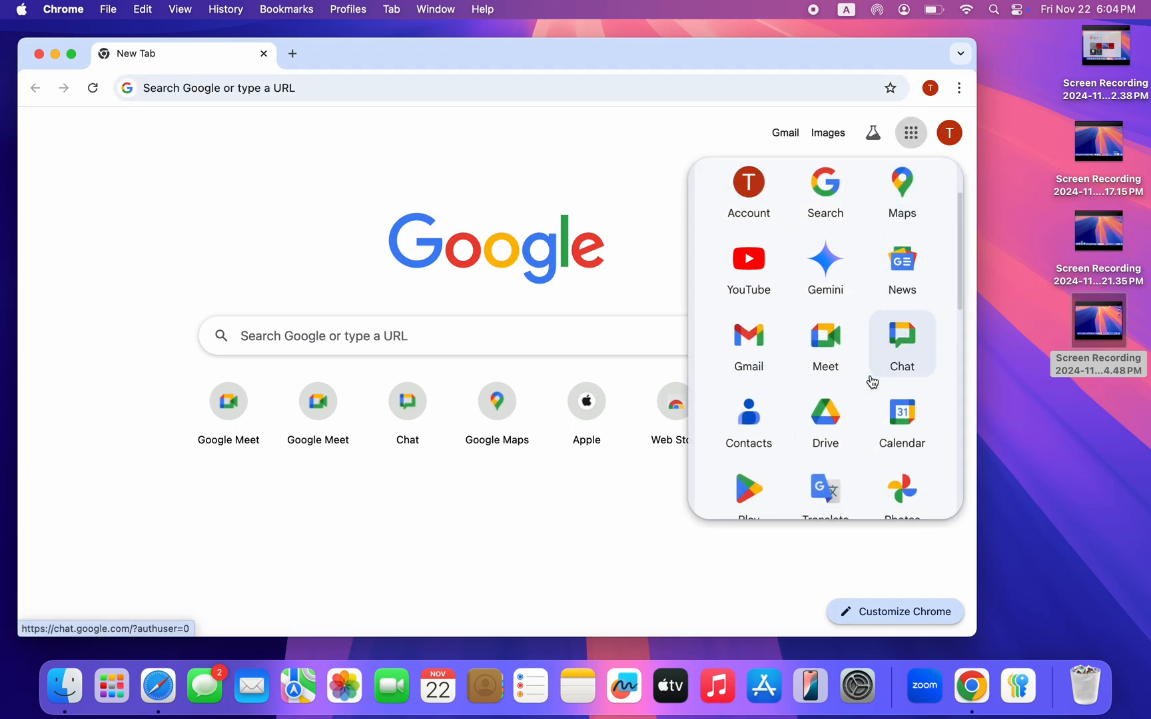
pyautogui.click(826, 411)
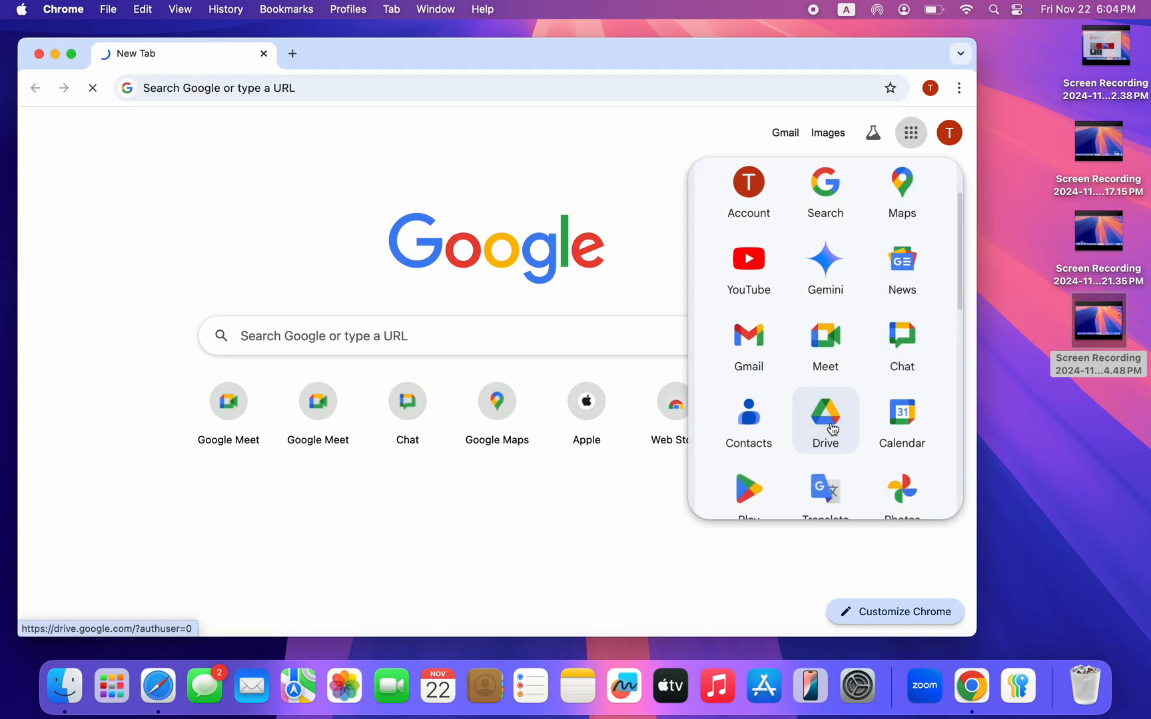
# - Bring up the install-app prompt for Google Drive once the Drive home page loads
pyautogui.click(825, 418)
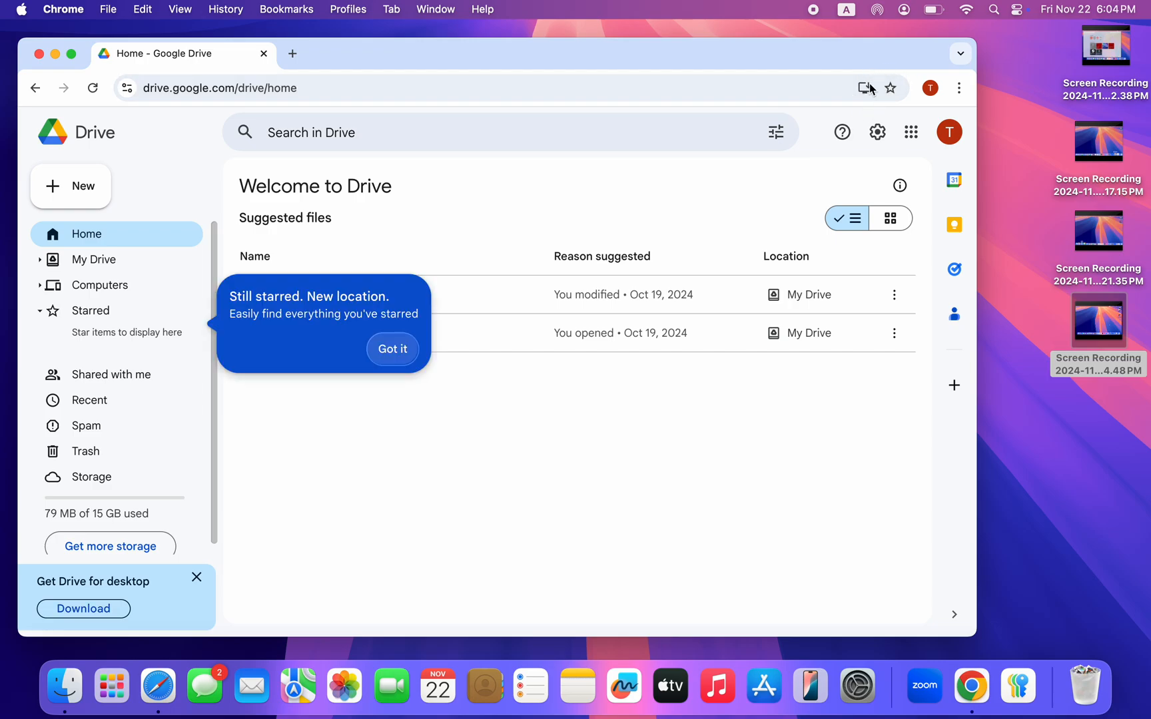
pyautogui.moveTo(872, 60)
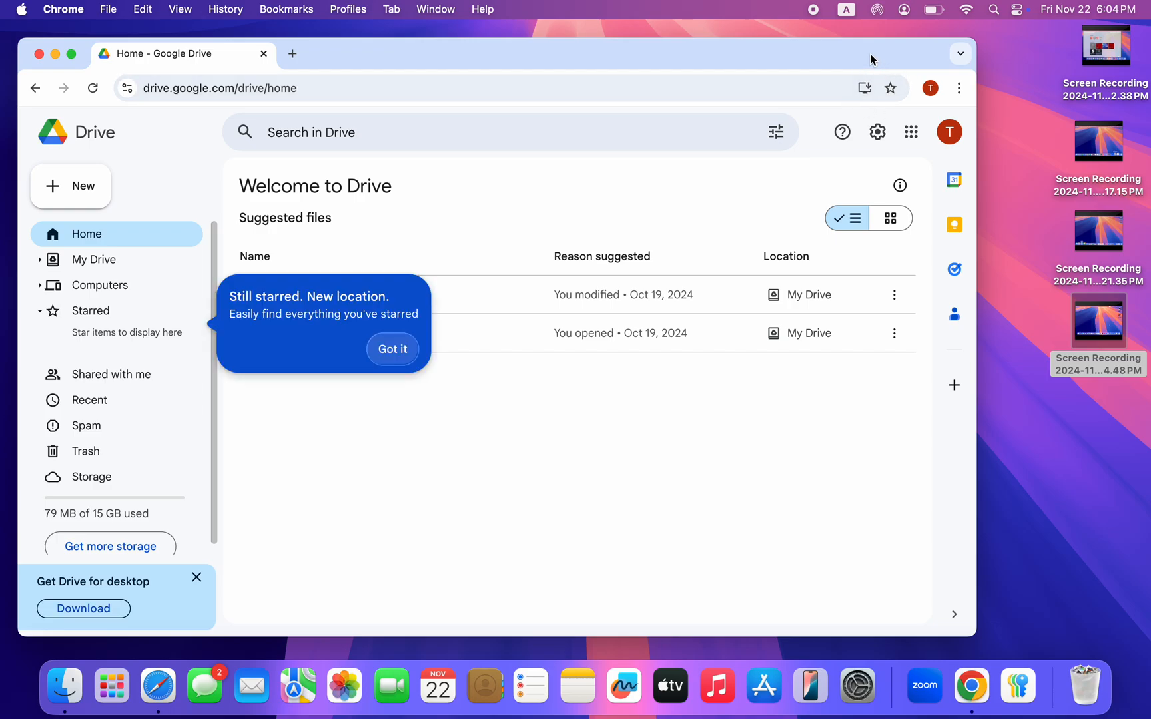
pyautogui.click(864, 87)
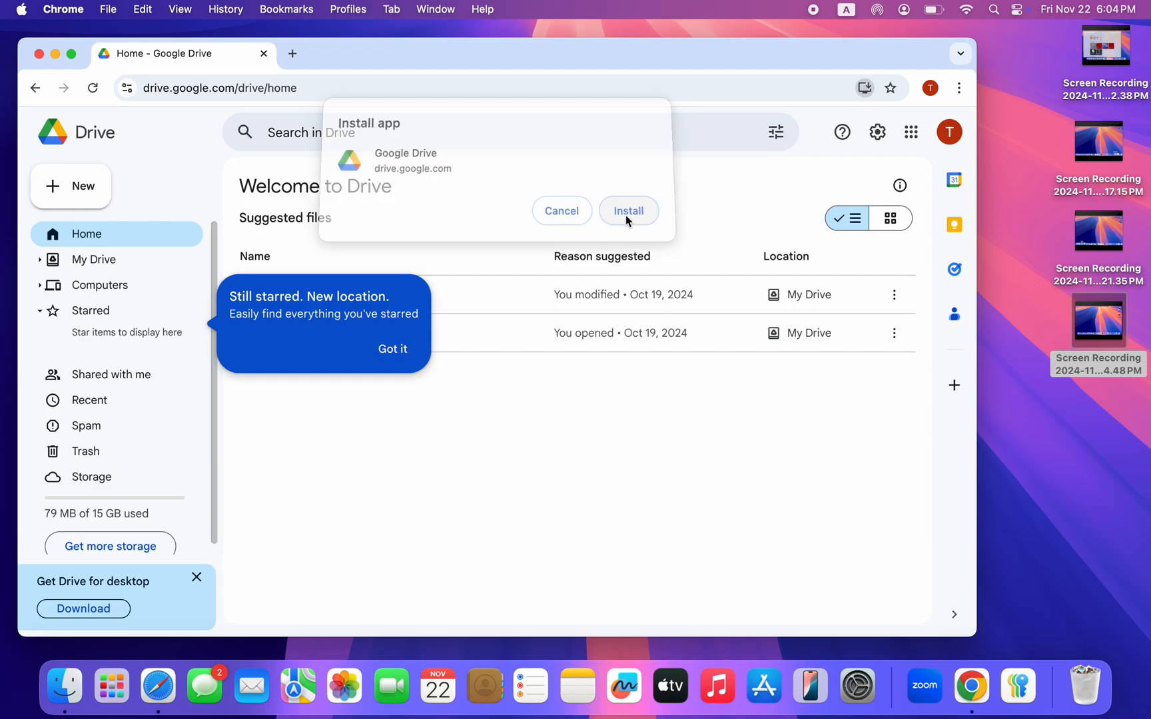
# - Install Google Drive as an app and find it in Chrome Apps and Launchpad
pyautogui.click(627, 210)
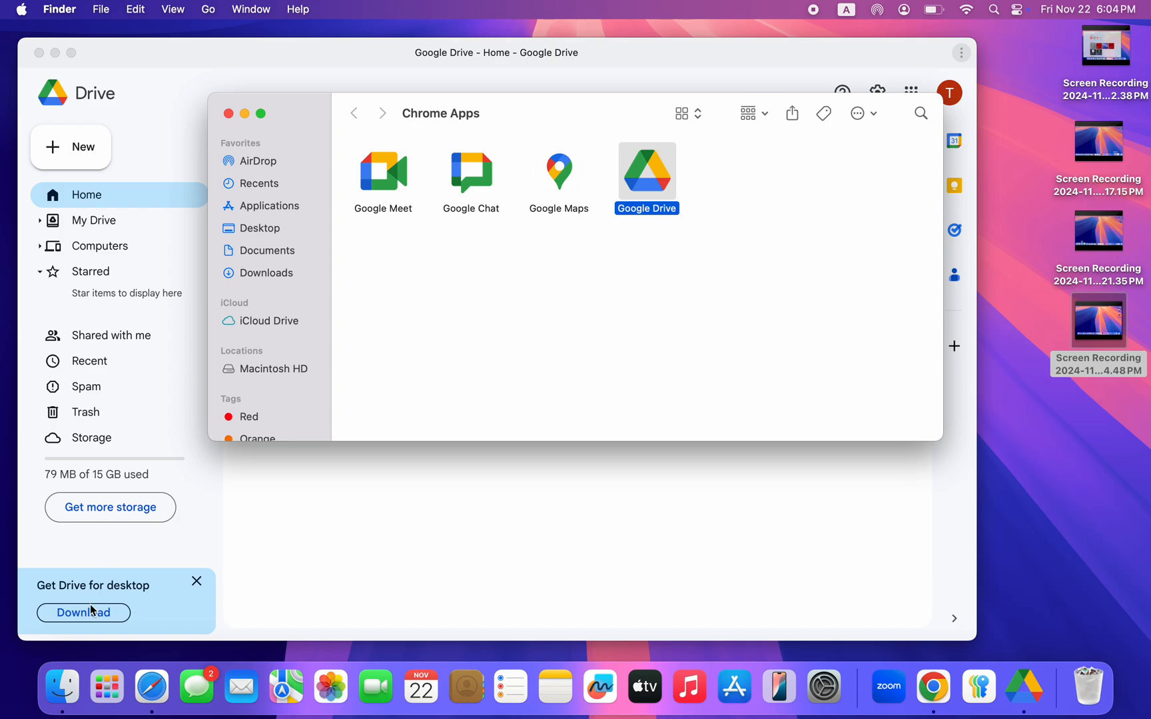
pyautogui.click(107, 688)
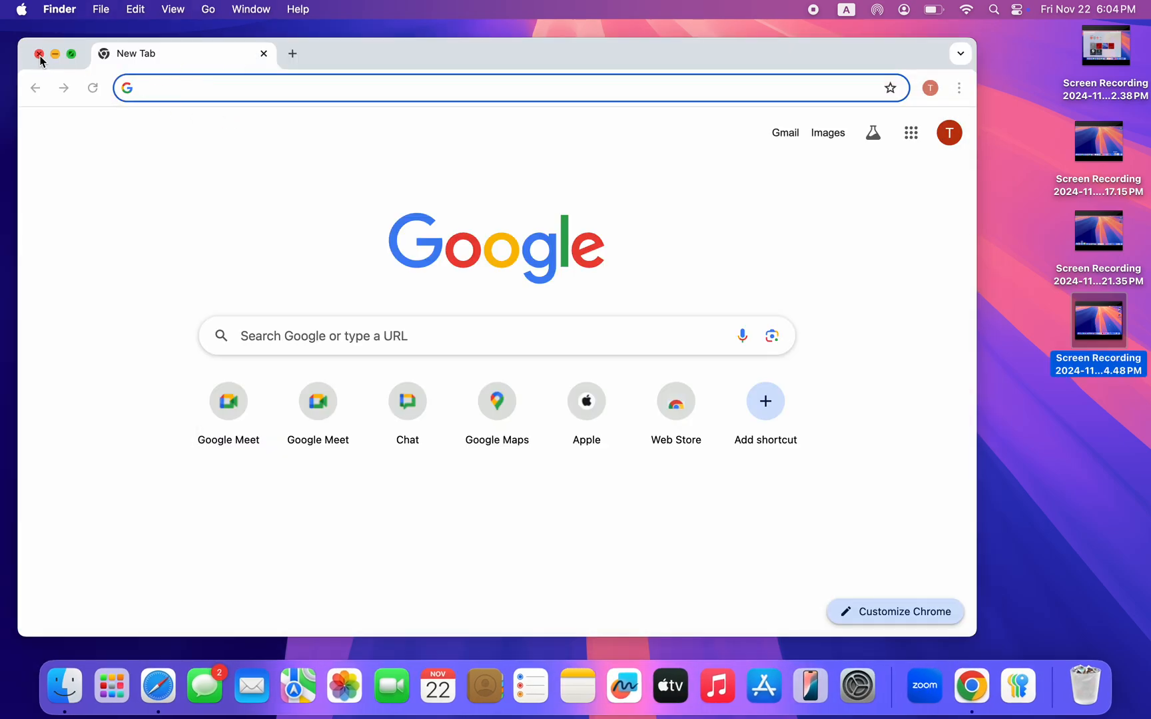
pyautogui.click(113, 686)
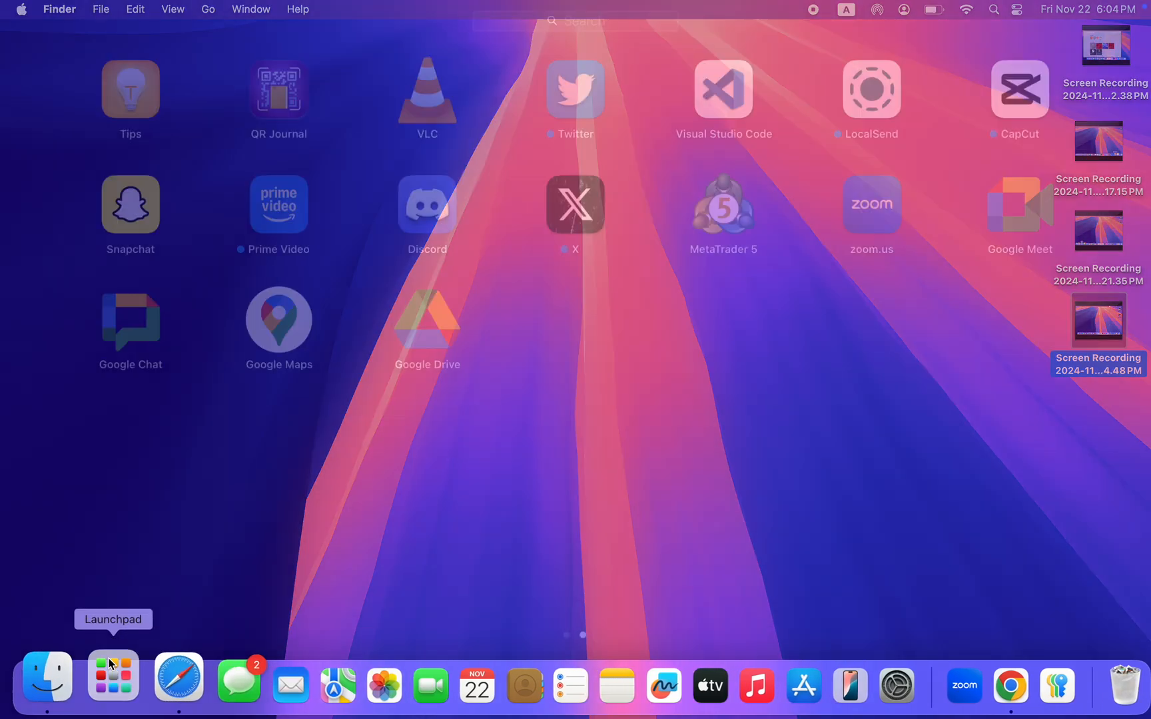